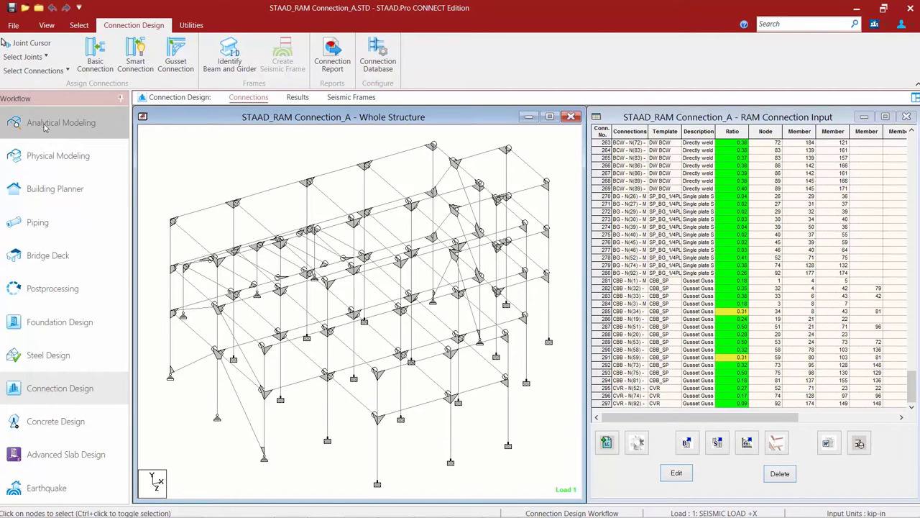
# - Switch to the Analytical Modeling workflow and show the structure's support assignments
pyautogui.click(61, 122)
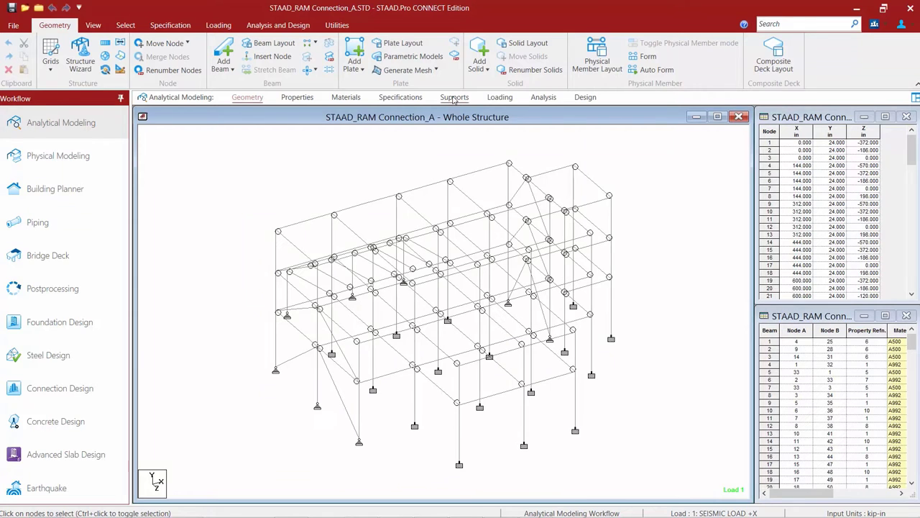
pyautogui.click(454, 97)
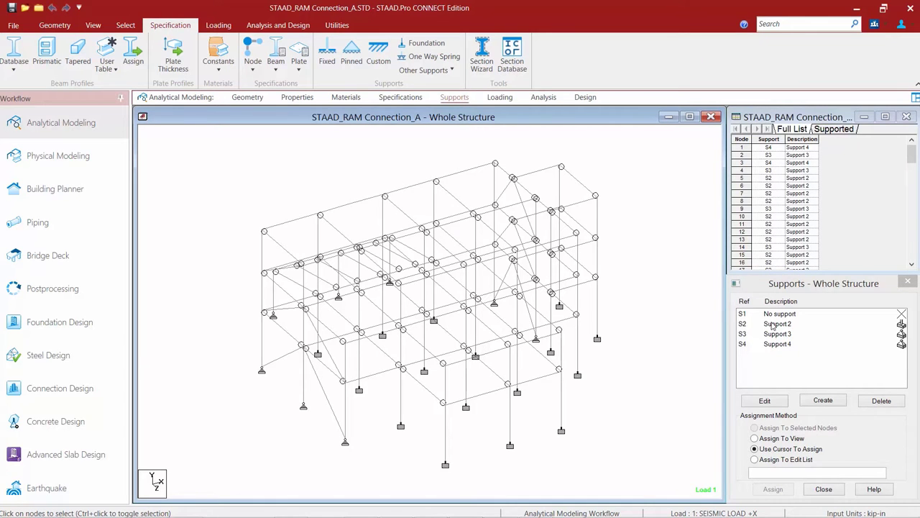
# - Highlight the nodes carrying Support 2, Support 3 and Support 4 in turn
pyautogui.click(777, 323)
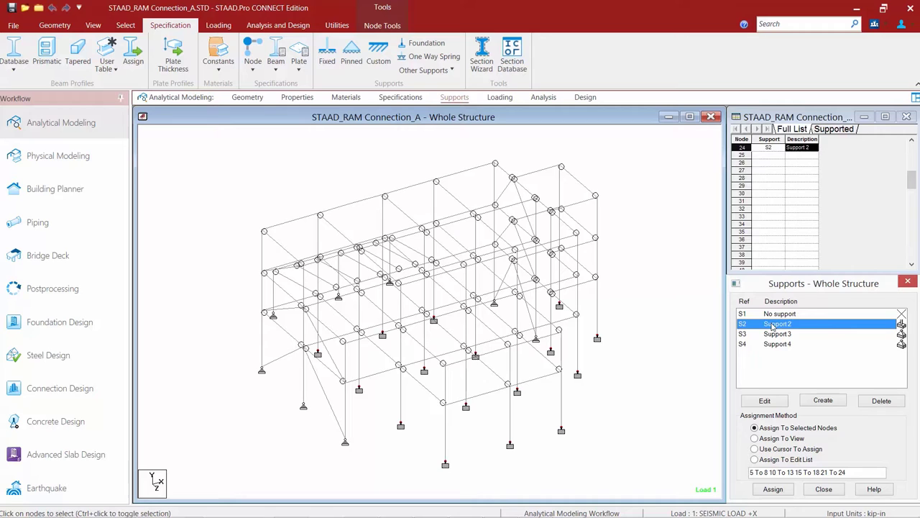
pyautogui.click(777, 334)
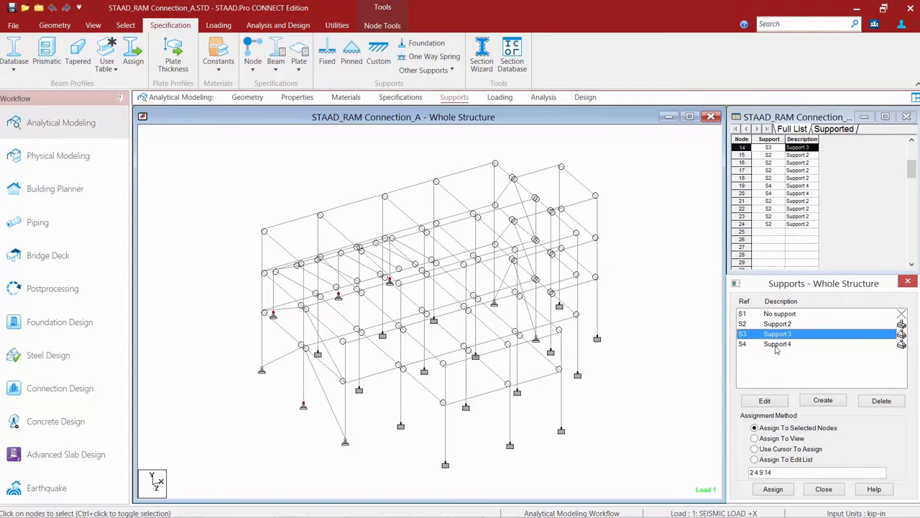
pyautogui.click(778, 343)
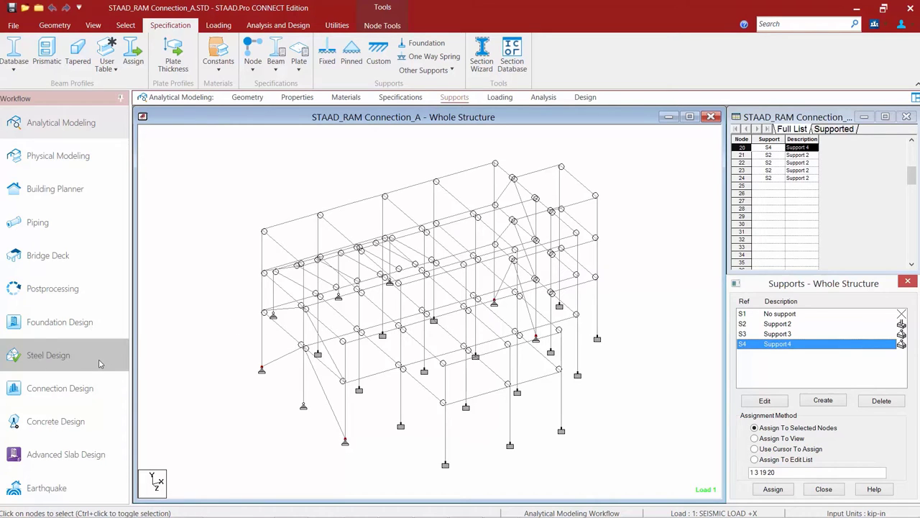
# - Return to Connection Design and dismiss the RAM Connection validation report
pyautogui.click(61, 388)
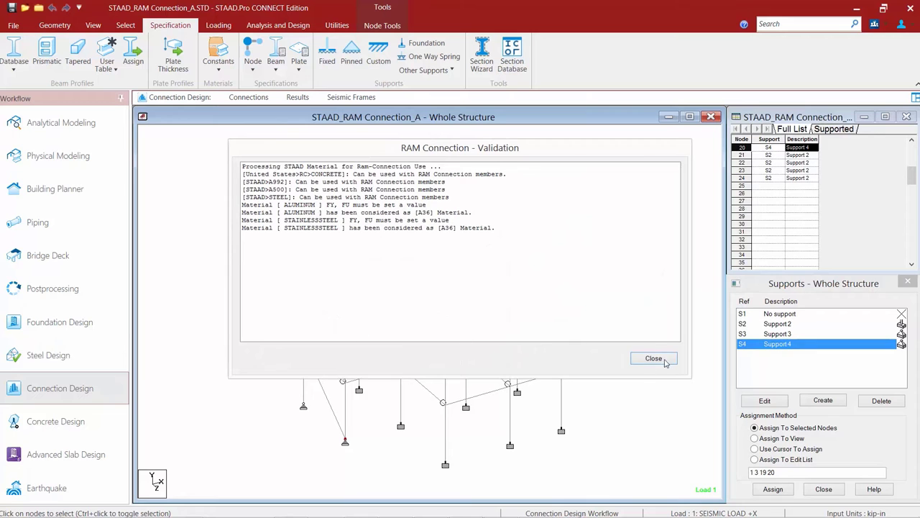
pyautogui.click(653, 358)
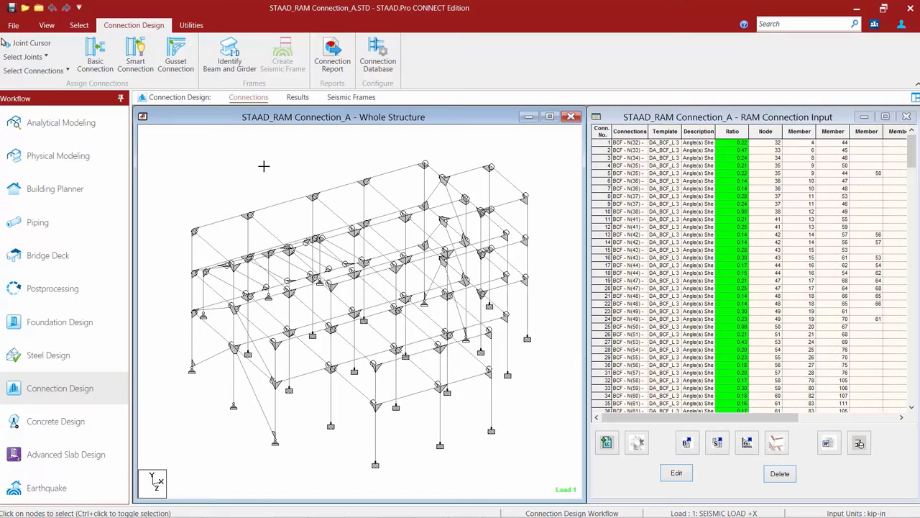
# - Filter selection to nodes with Support3 and window-select them across the whole structure
pyautogui.click(77, 25)
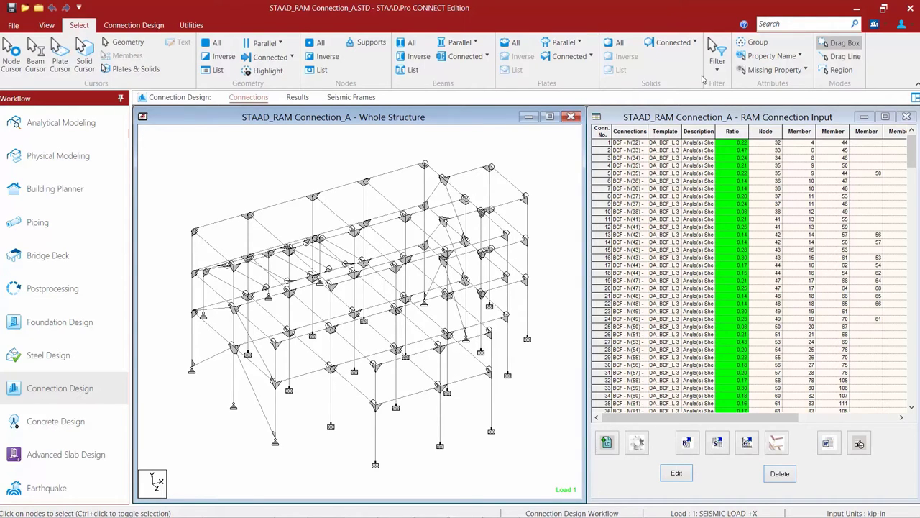
pyautogui.click(716, 69)
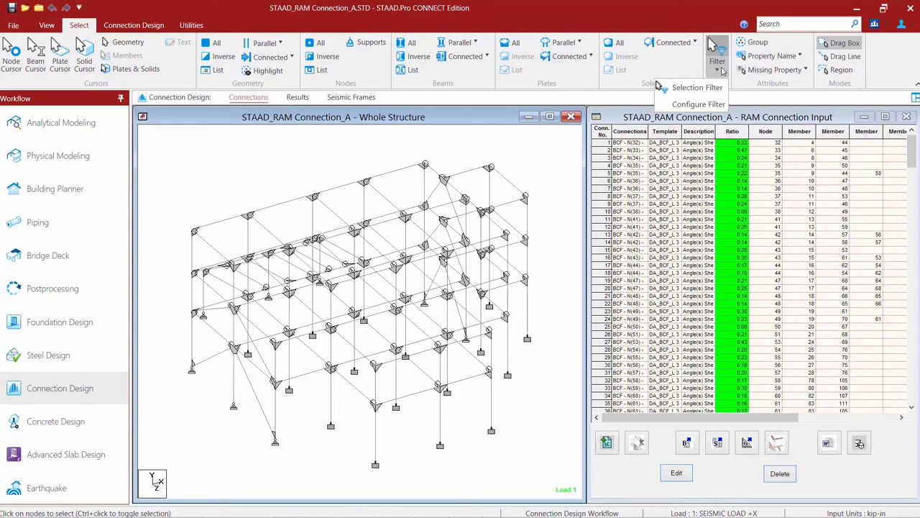
pyautogui.moveTo(697, 104)
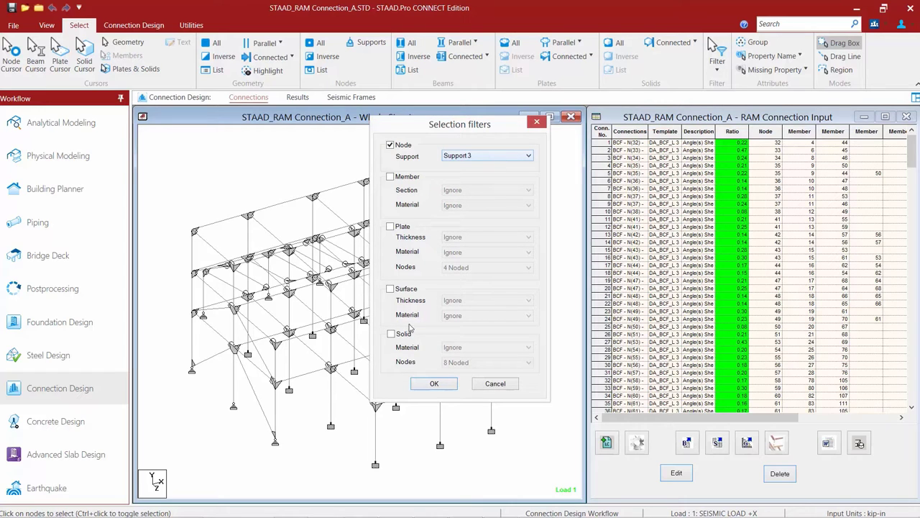
pyautogui.click(434, 383)
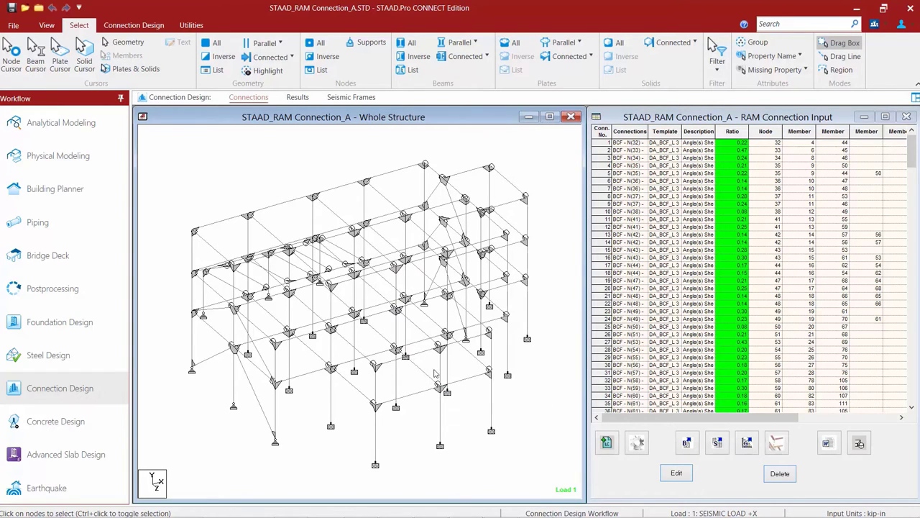
pyautogui.moveTo(713, 45)
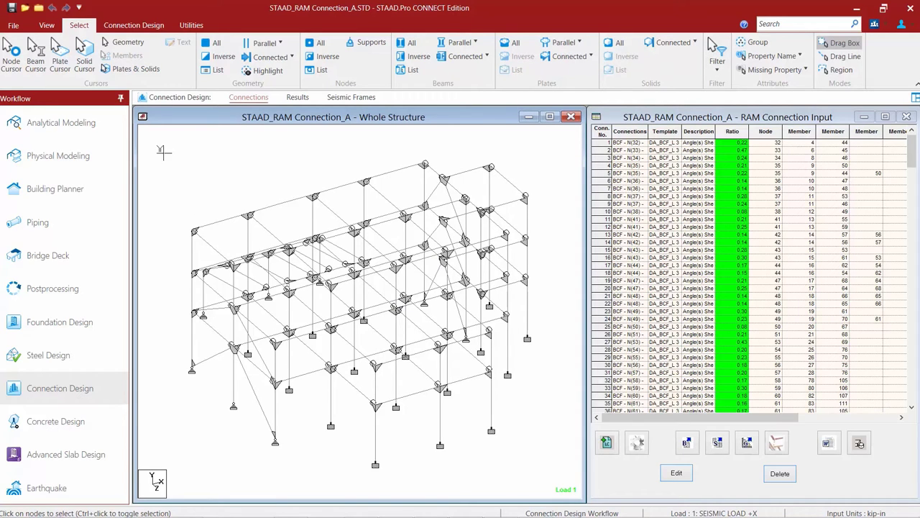
pyautogui.moveTo(164, 149); pyautogui.dragTo(560, 480)
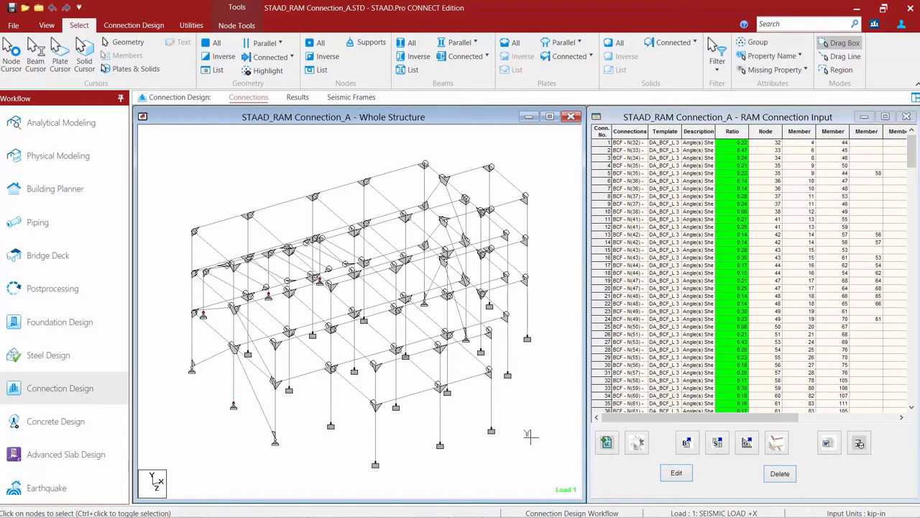
pyautogui.moveTo(145, 98)
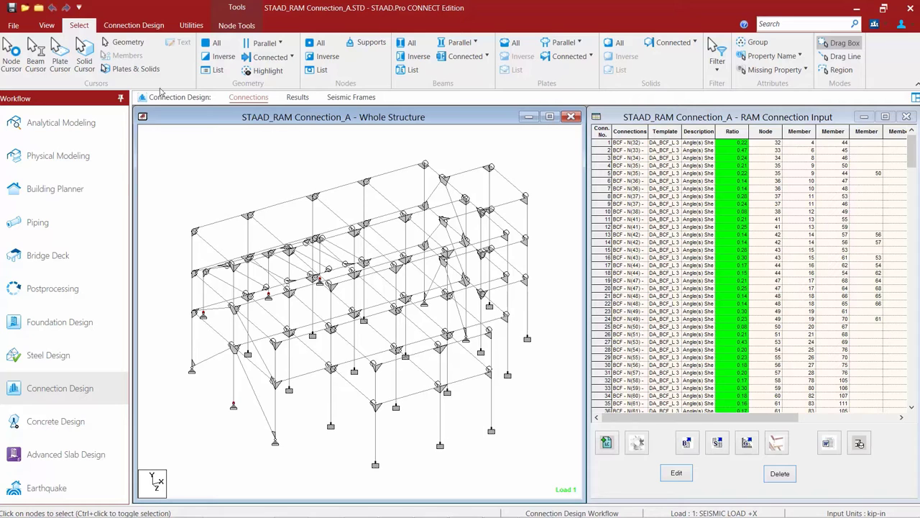
# - Assign a Pinned BP base plate smart connection to the selected Support3 nodes
pyautogui.click(134, 26)
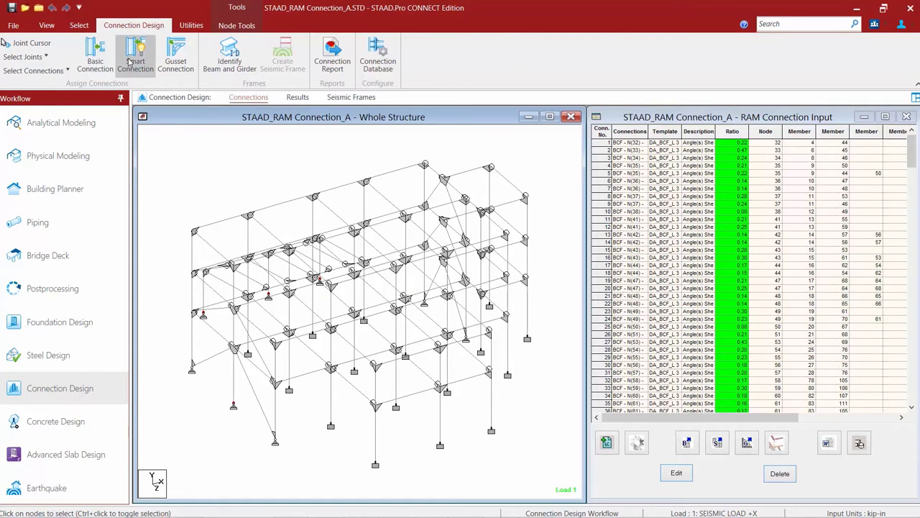
pyautogui.moveTo(138, 55)
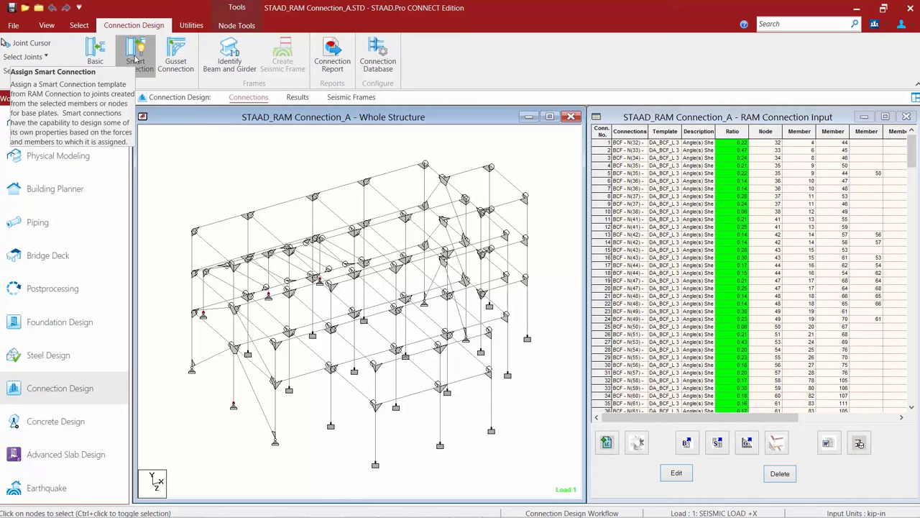
pyautogui.click(135, 55)
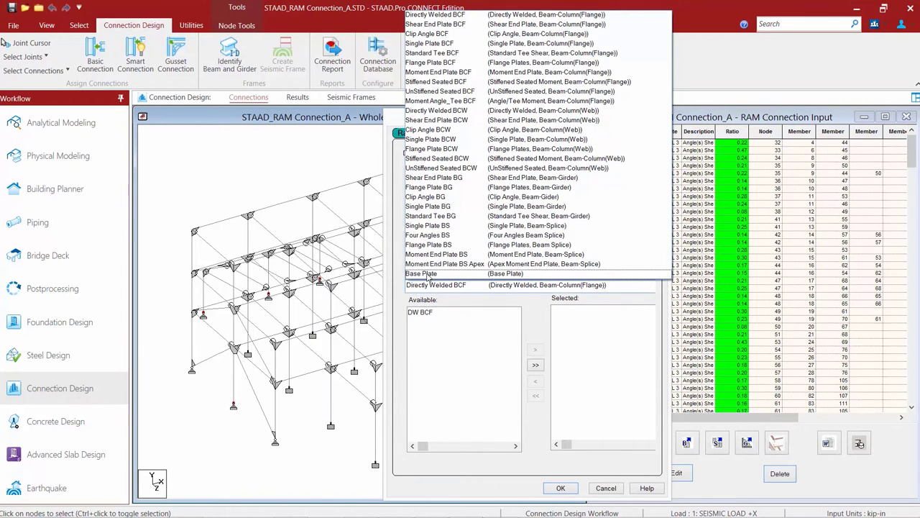
pyautogui.click(421, 274)
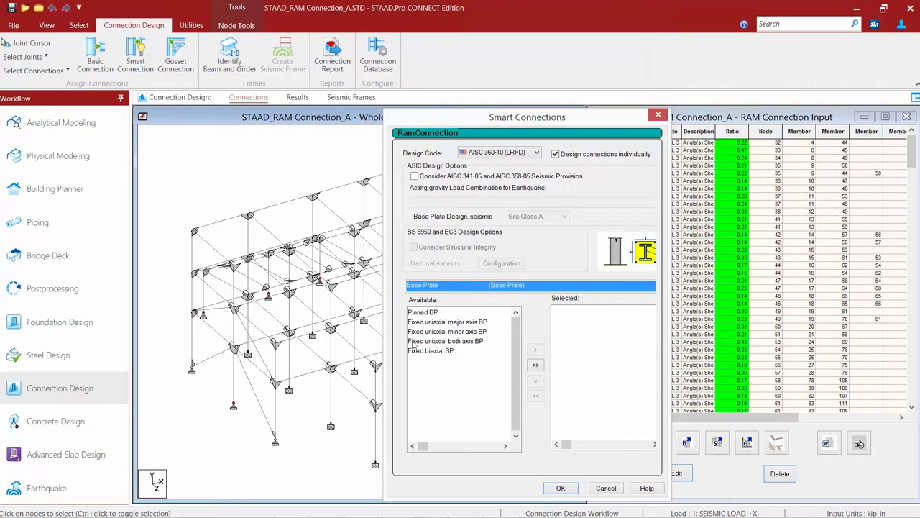
pyautogui.click(422, 310)
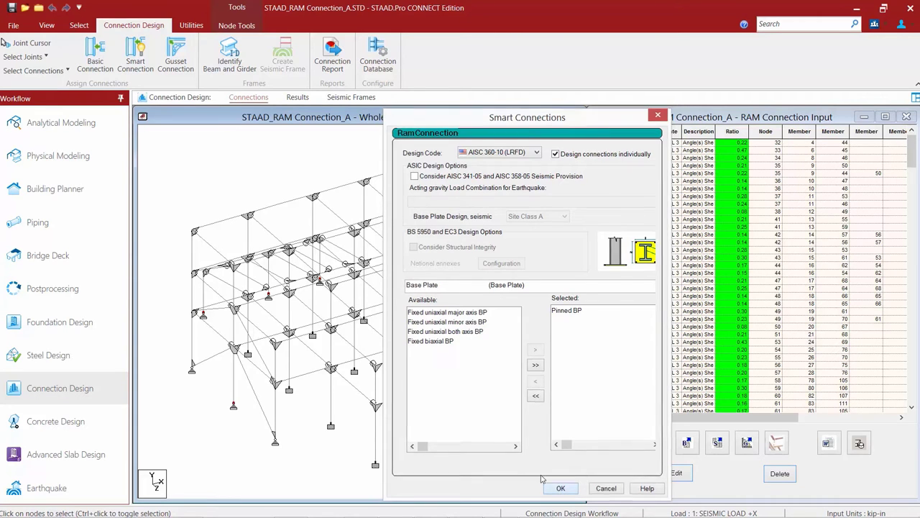
pyautogui.click(561, 487)
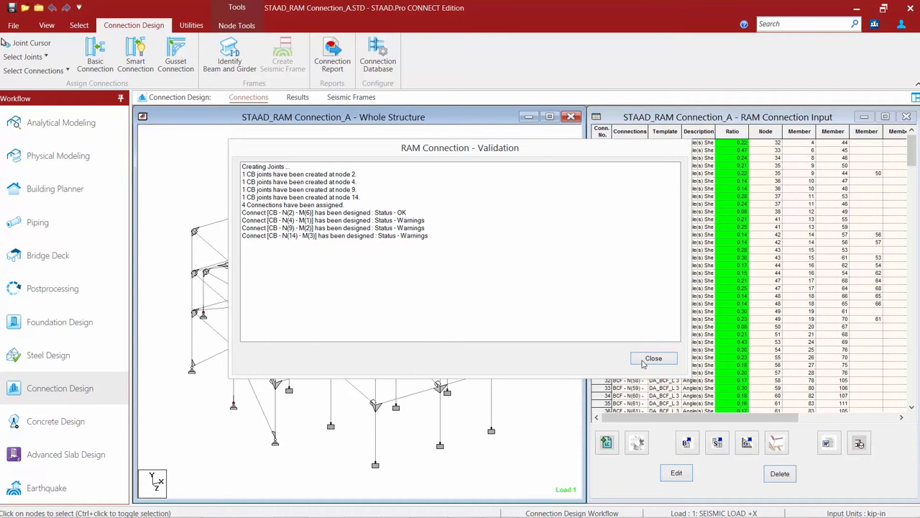
# - Dismiss the base plate validation report and scroll through the RAM Connection Input table
pyautogui.click(653, 358)
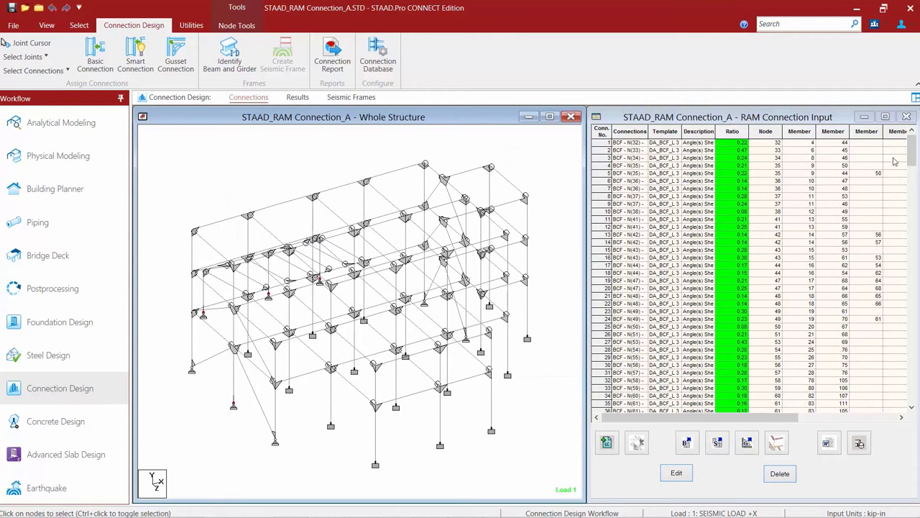
pyautogui.scroll(-3)
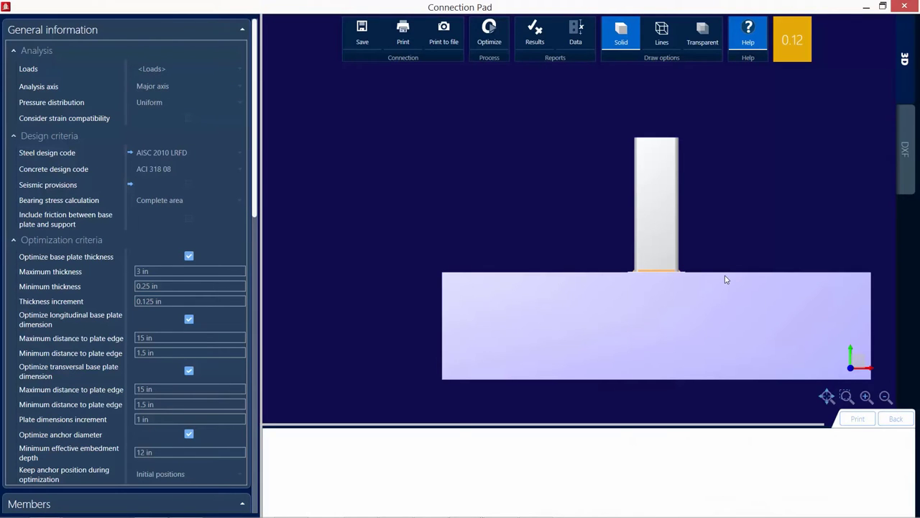
# - Show the DXF plan and elevation drawings of the base plate connection
pyautogui.moveTo(726, 279); pyautogui.dragTo(636, 342)
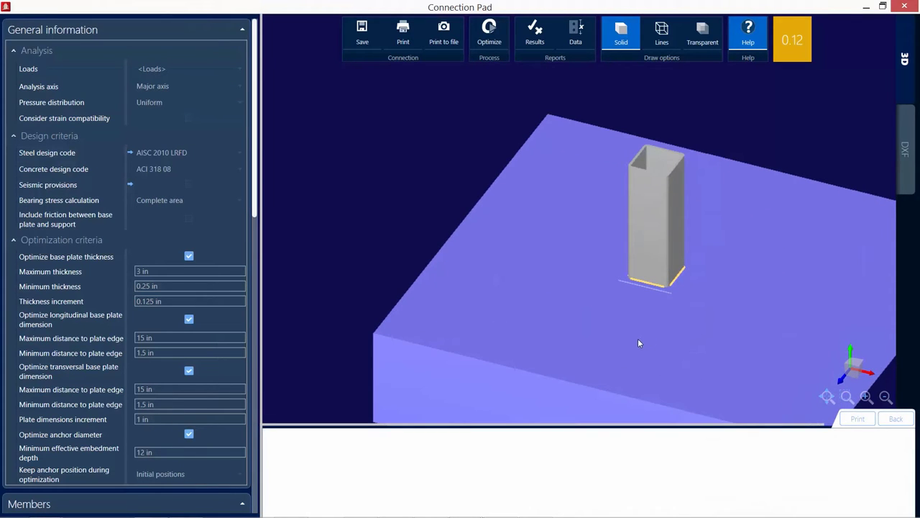
pyautogui.moveTo(906, 159)
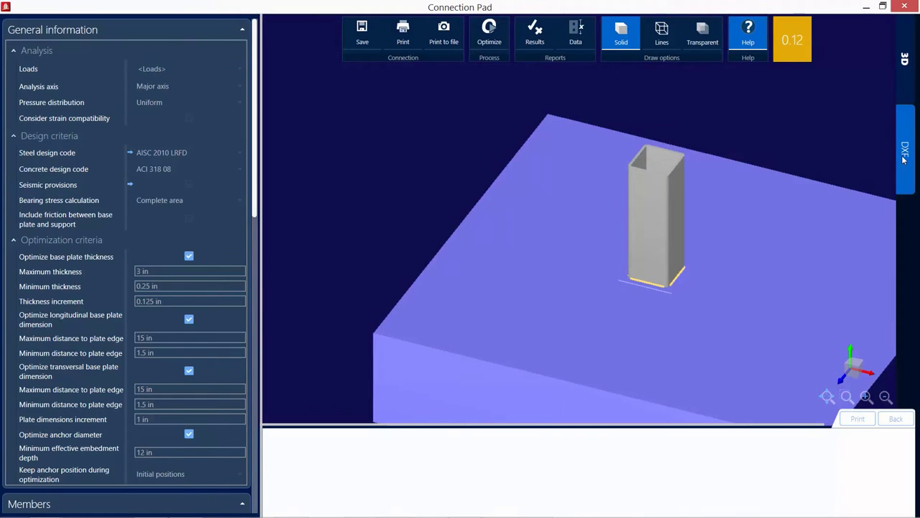
pyautogui.click(905, 151)
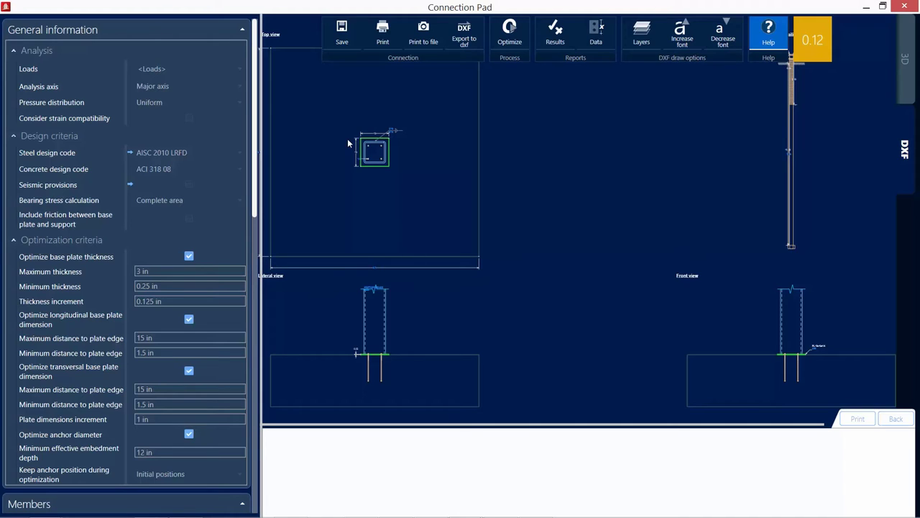
pyautogui.moveTo(322, 153)
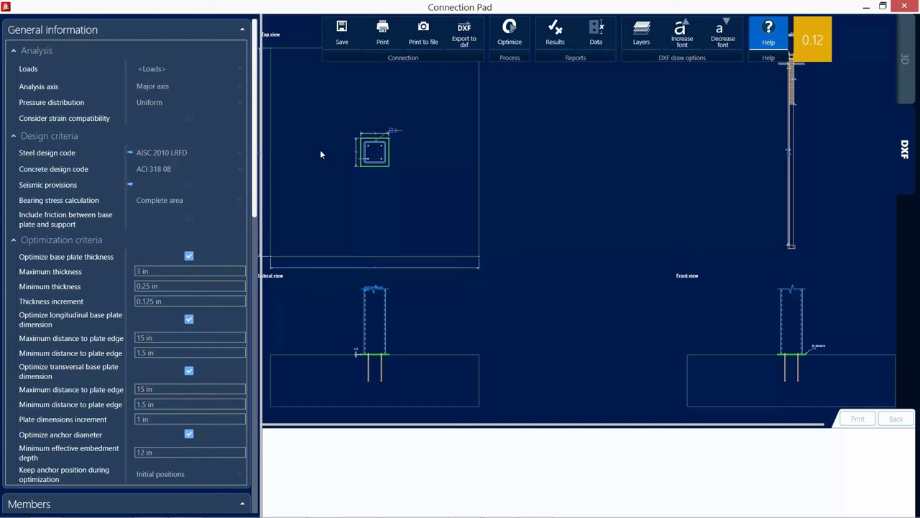
# - Resize the base plate to 20 in longitudinal by 20 in transversal
pyautogui.scroll(-3)
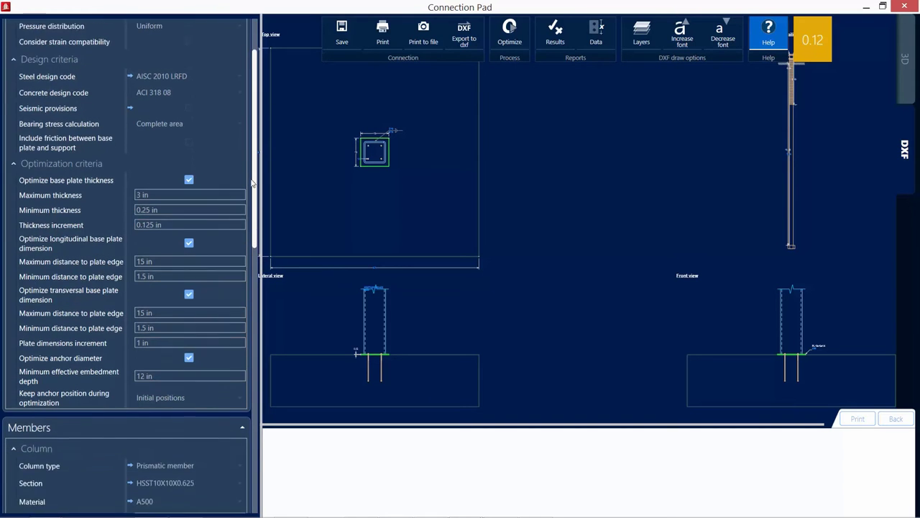
pyautogui.scroll(-3)
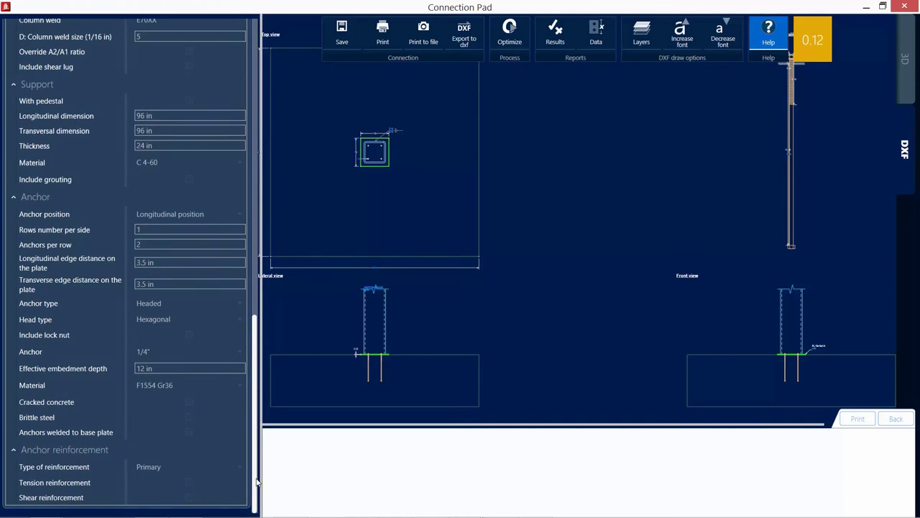
pyautogui.moveTo(276, 425)
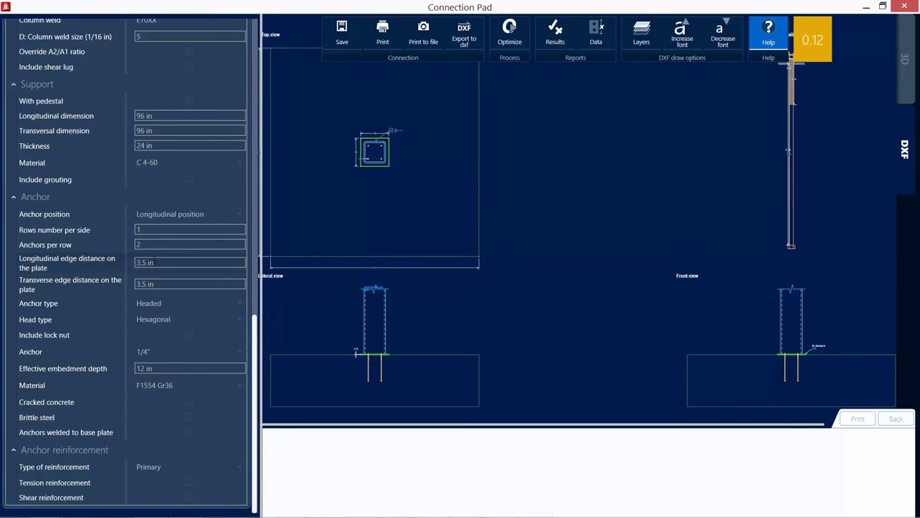
pyautogui.moveTo(248, 331)
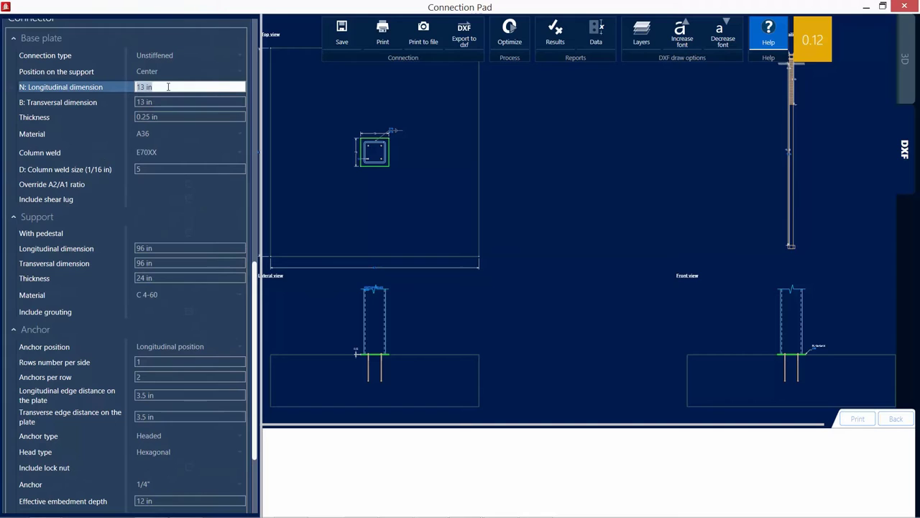
pyautogui.click(768, 34)
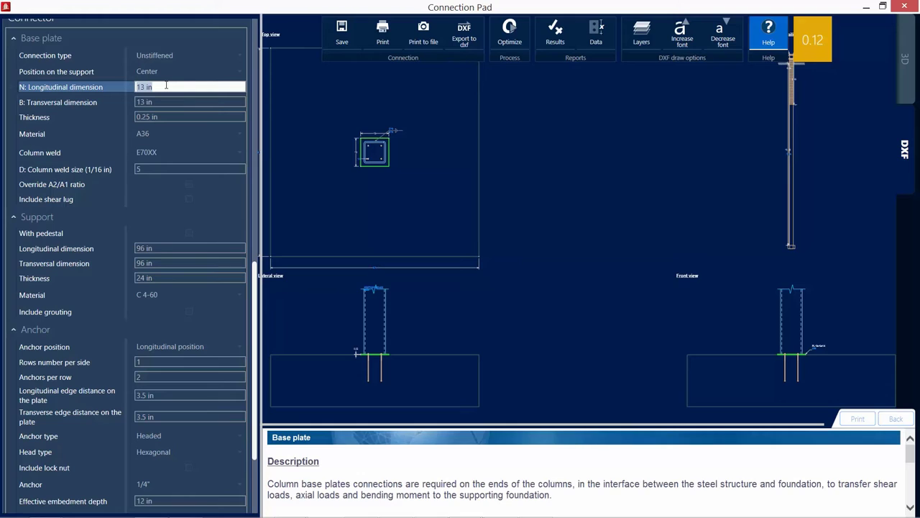
pyautogui.write('20')
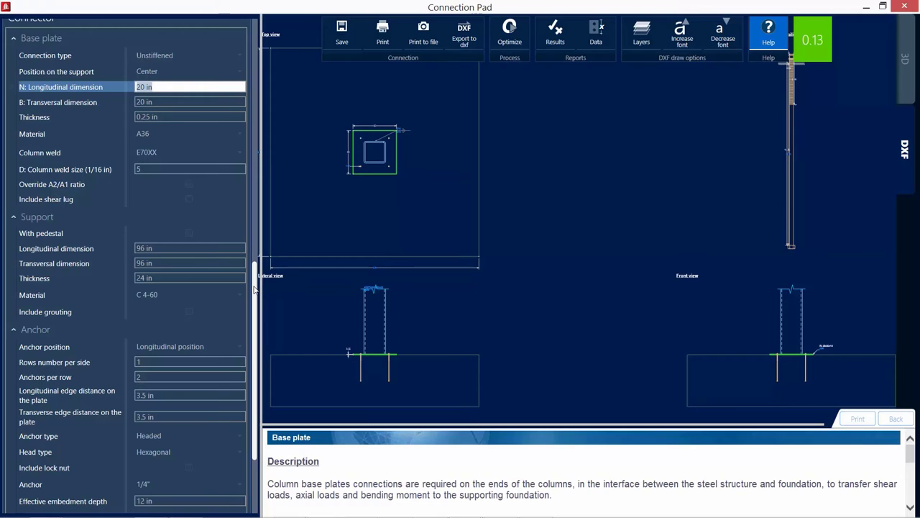
pyautogui.moveTo(370, 259)
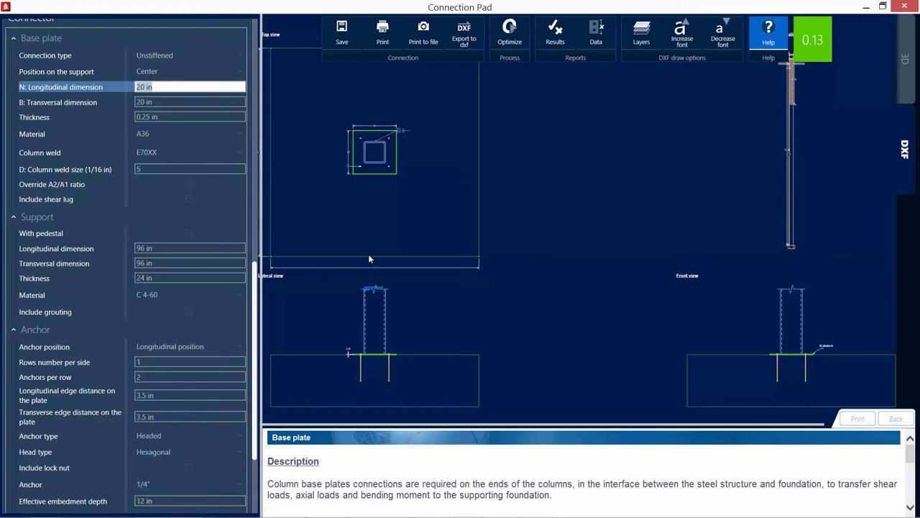
pyautogui.moveTo(839, 52)
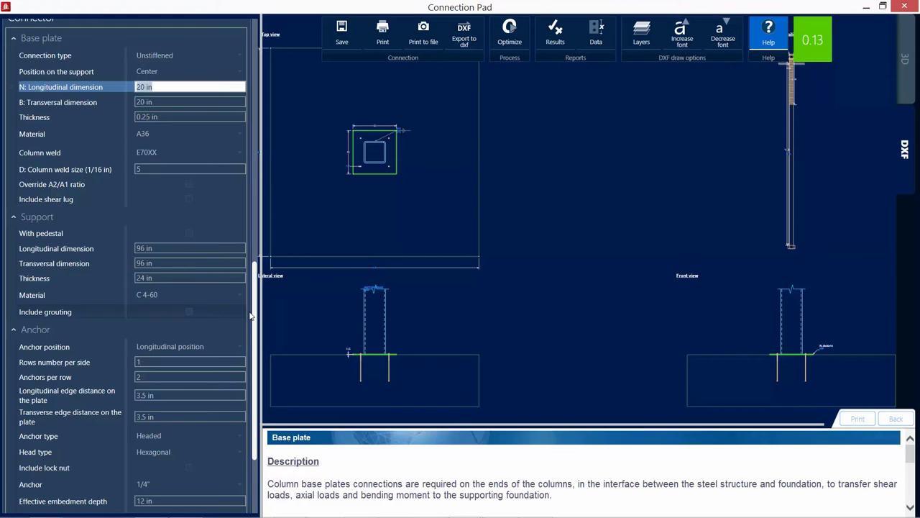
pyautogui.scroll(-3)
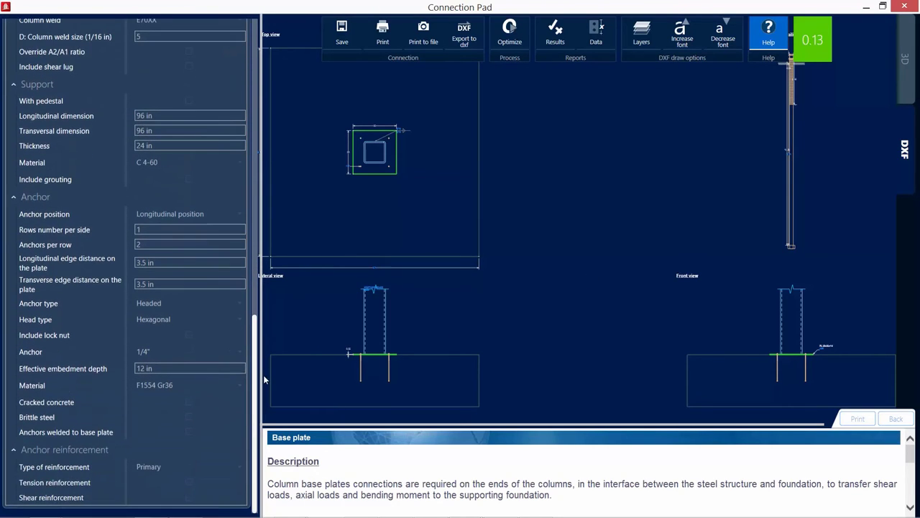
# - Change the anchor type from headed bolts to J-bolt
pyautogui.click(189, 302)
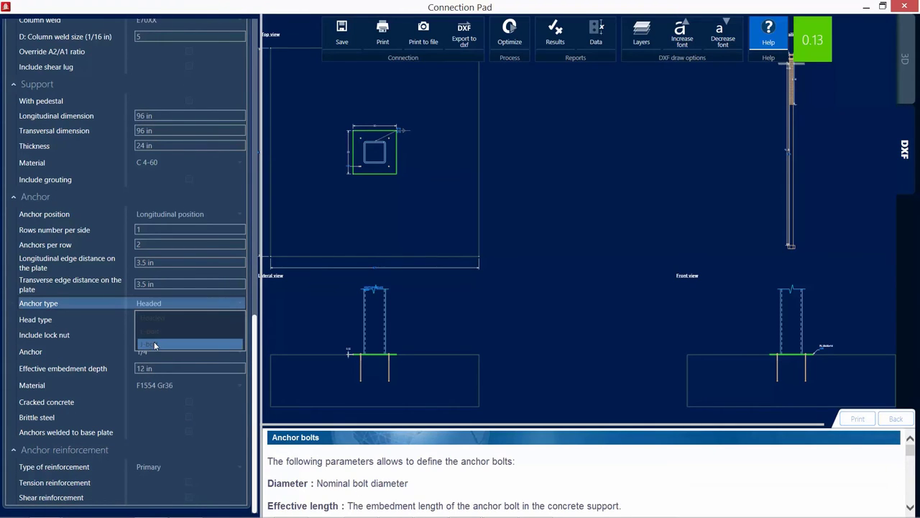
pyautogui.click(152, 343)
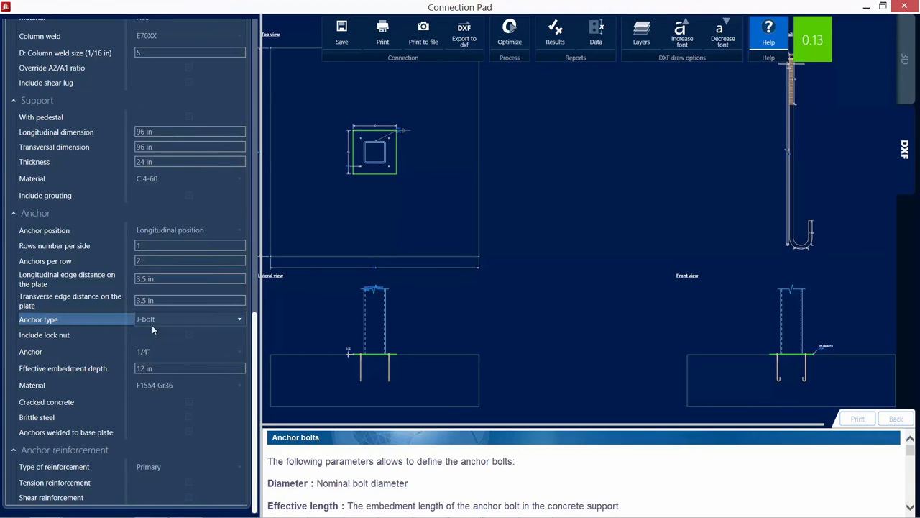
pyautogui.moveTo(164, 327)
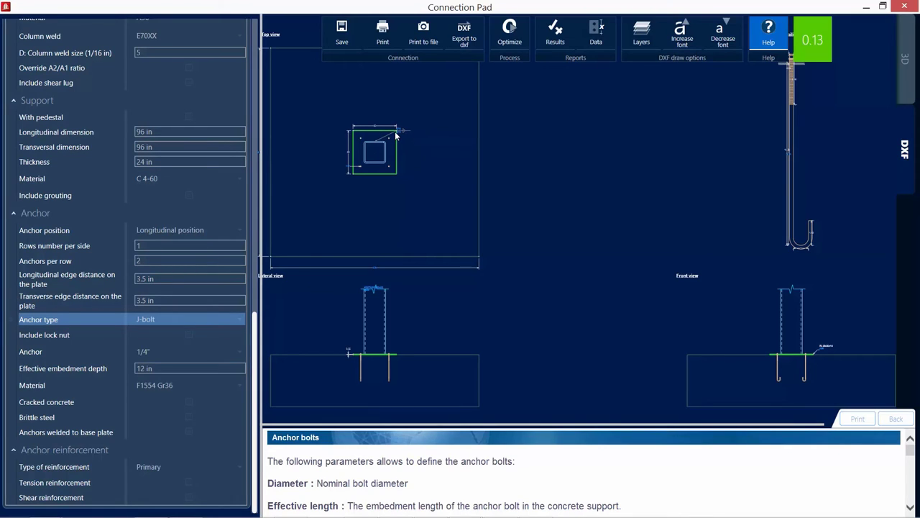
pyautogui.moveTo(803, 52)
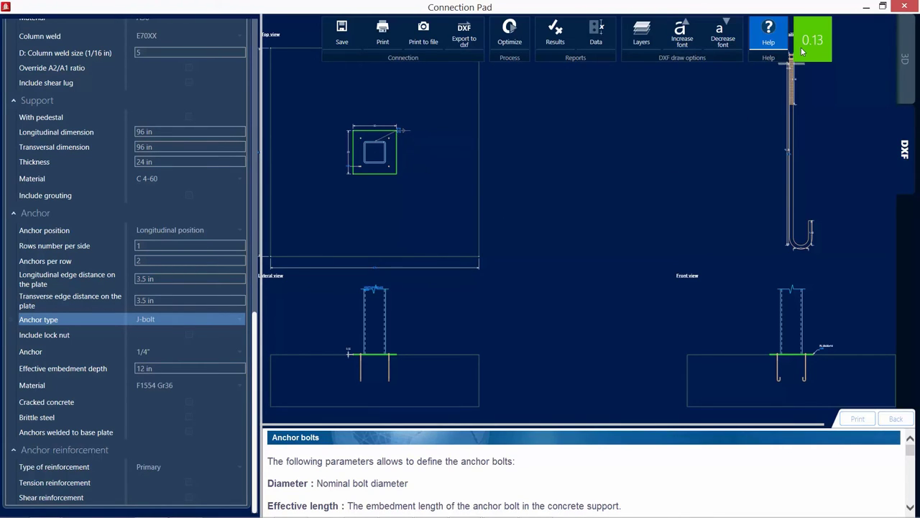
pyautogui.moveTo(831, 50)
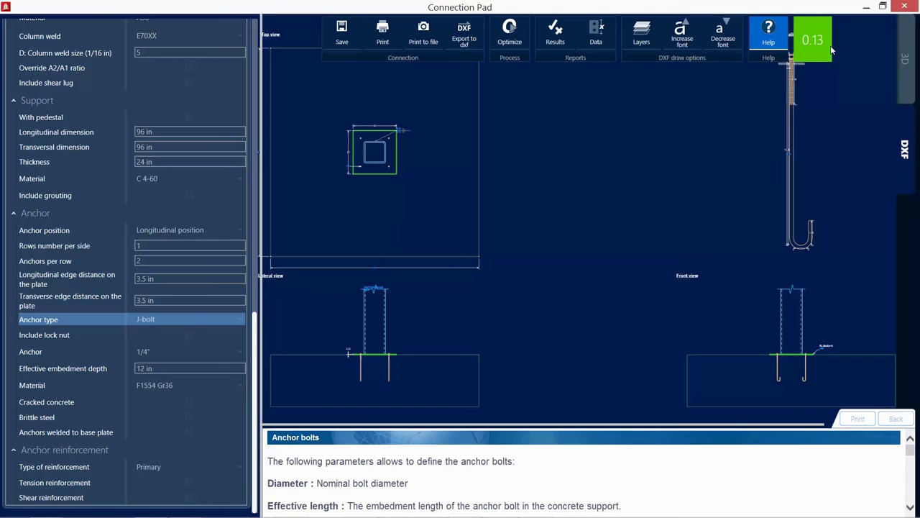
pyautogui.moveTo(837, 59)
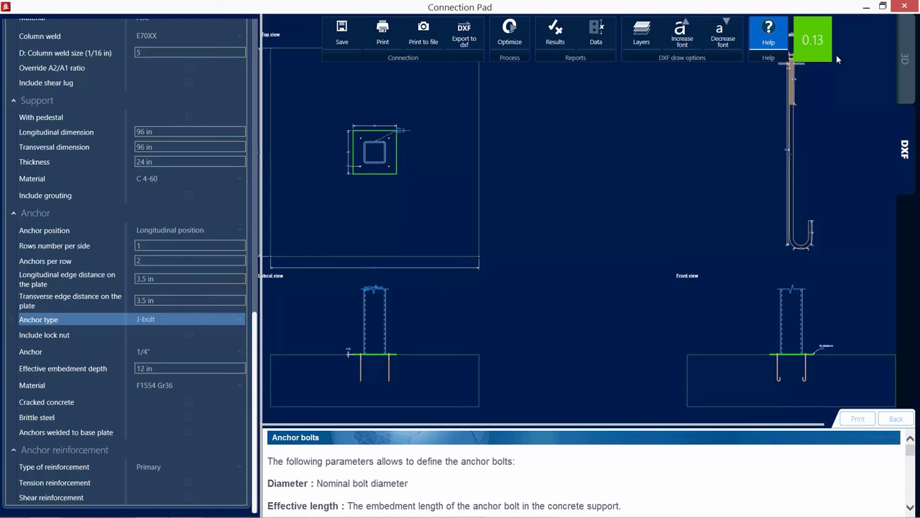
pyautogui.moveTo(766, 115)
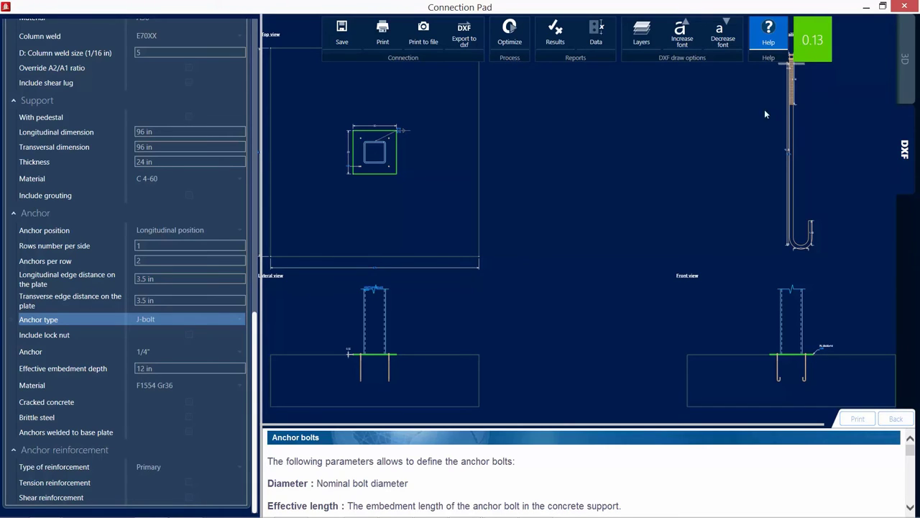
pyautogui.moveTo(622, 152)
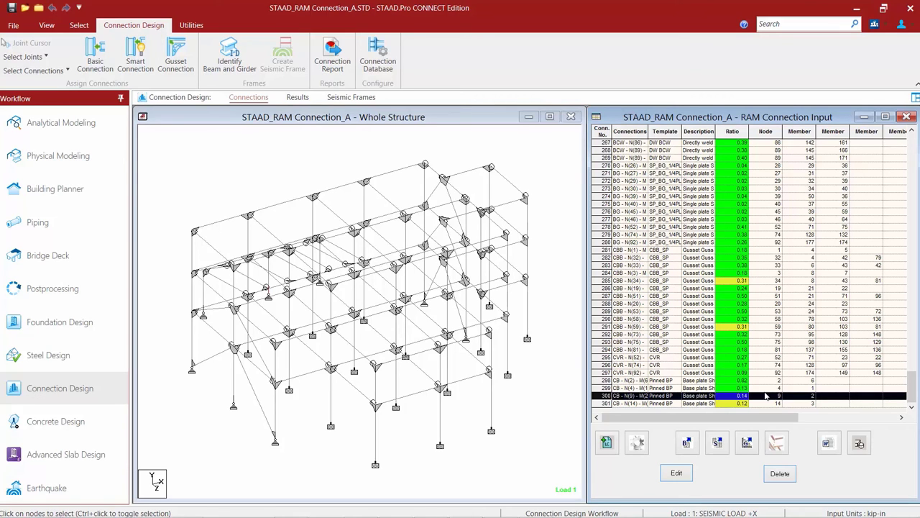
pyautogui.moveTo(289, 151)
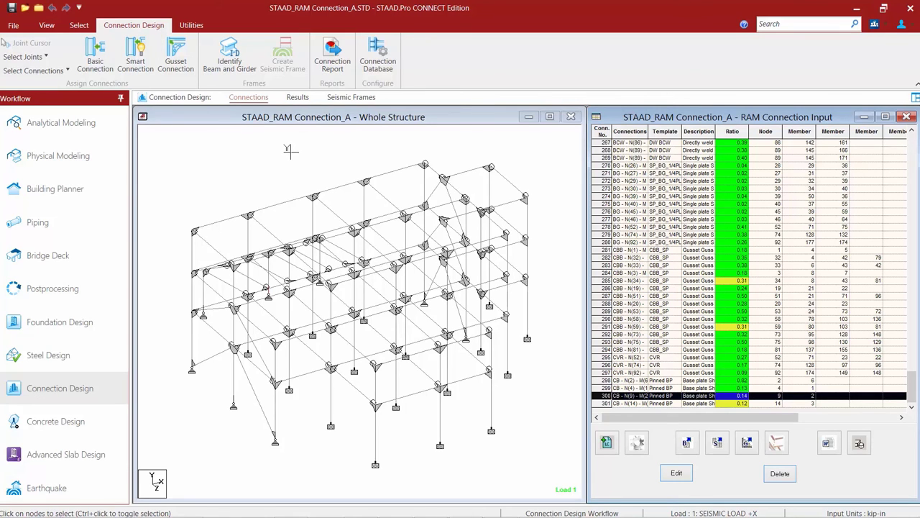